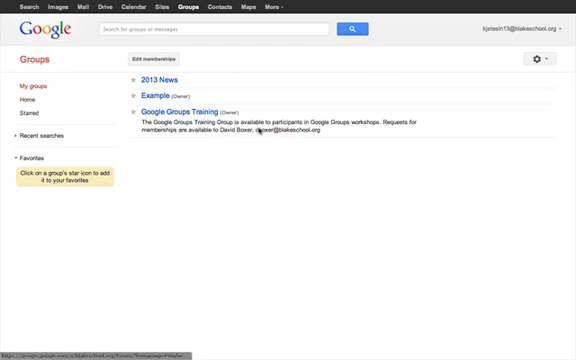
Step: Open the Example group from My groups and go to its Manage pages
{"action": "left_click", "coordinate": [163, 95]}
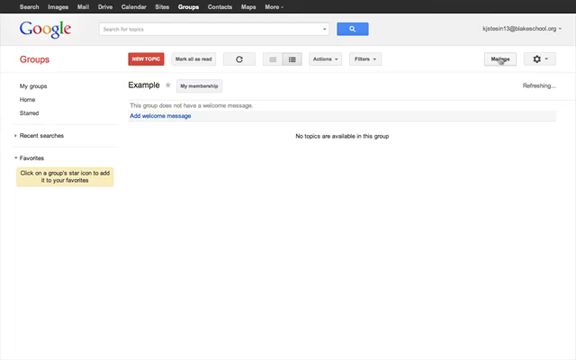
{"action": "left_click", "coordinate": [498, 59]}
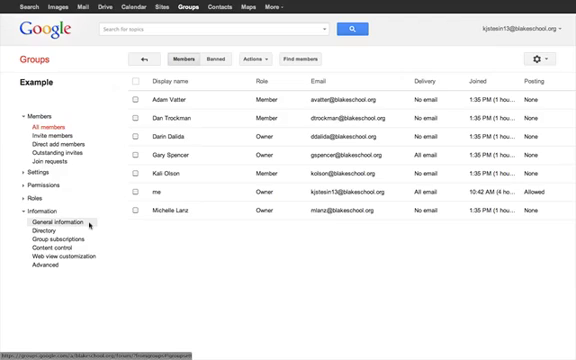
Step: Show the Example group's General information settings from the sidebar
{"action": "left_click", "coordinate": [60, 221]}
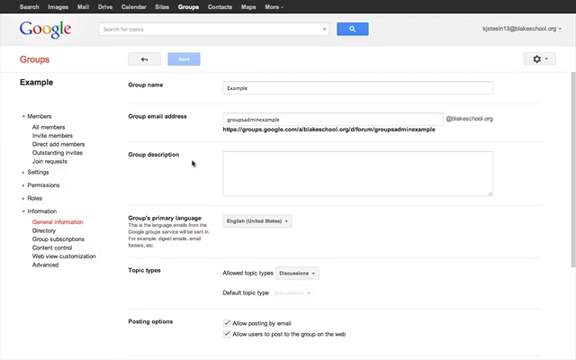
Step: Replace the group name 'Example' with 'Blake ISS'
{"action": "left_click", "coordinate": [360, 88]}
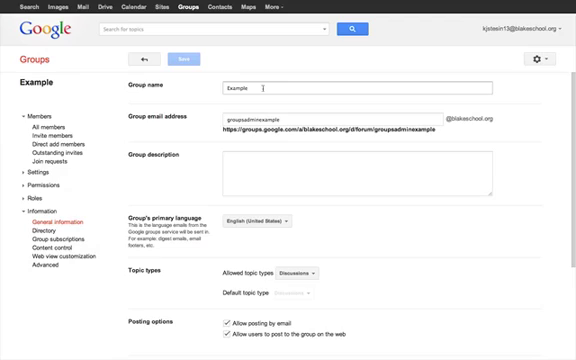
{"action": "double_click", "coordinate": [245, 88]}
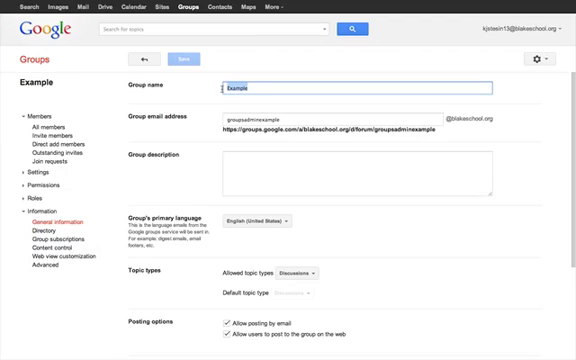
{"action": "type", "text": "Blake ISS"}
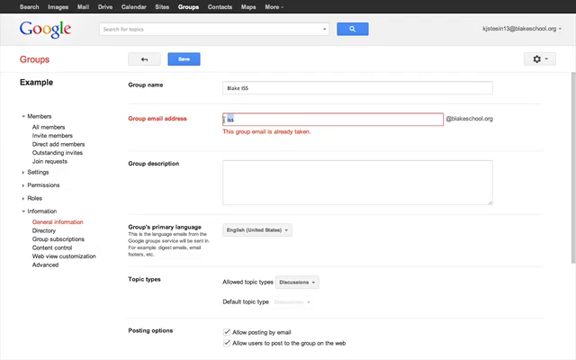
Step: Enter blake_iss as the group email address and begin the test description
{"action": "type", "text": "blake_"}
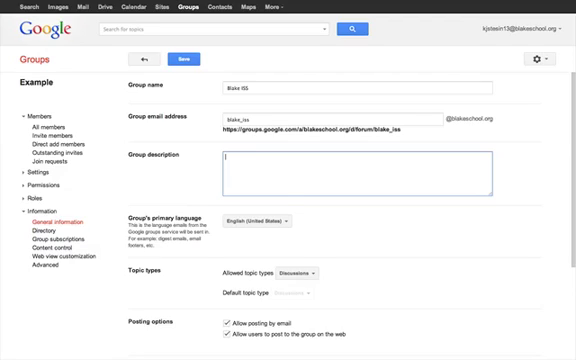
{"action": "type", "text": "This is a test group for Blake ISS."}
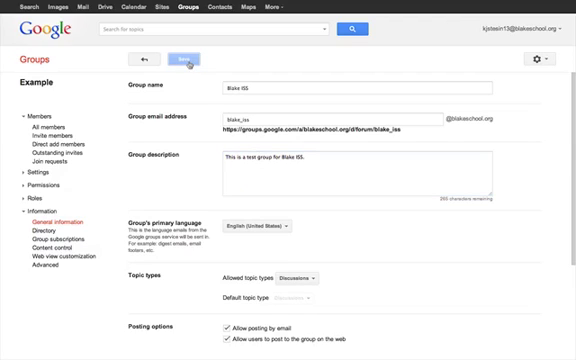
Step: Save the group settings with description 'This is a test group for Blake ISS.'
{"action": "left_click", "coordinate": [184, 59]}
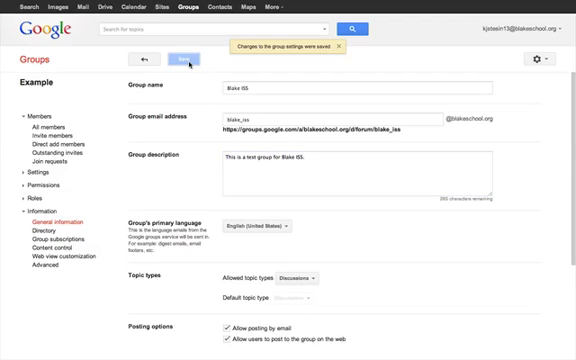